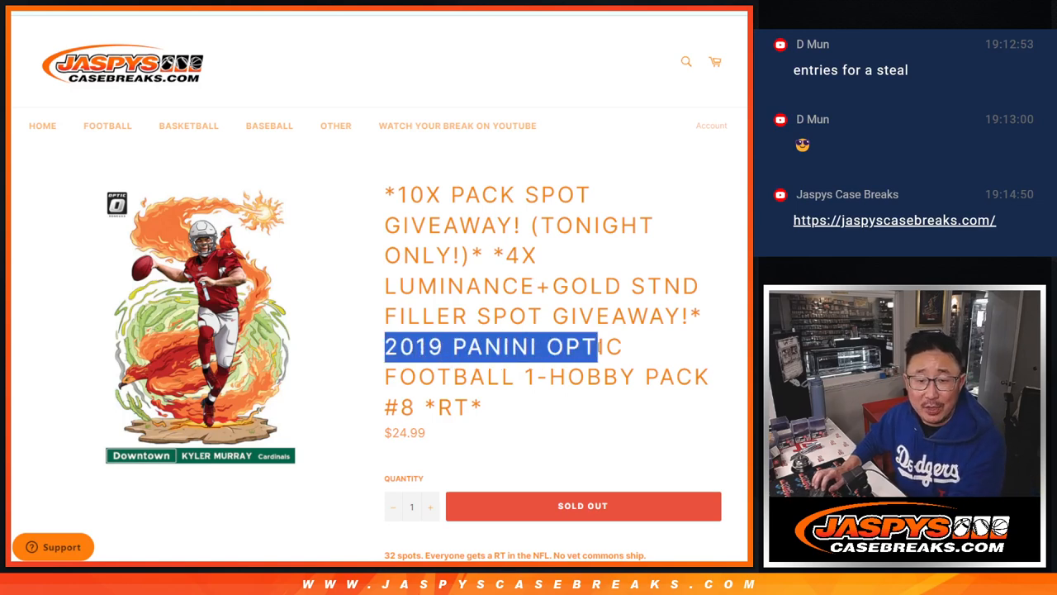
Review the sold-out Optic Football pack break page and its 22-spot name list.
{"action": "left_click", "coordinate": [635, 354]}
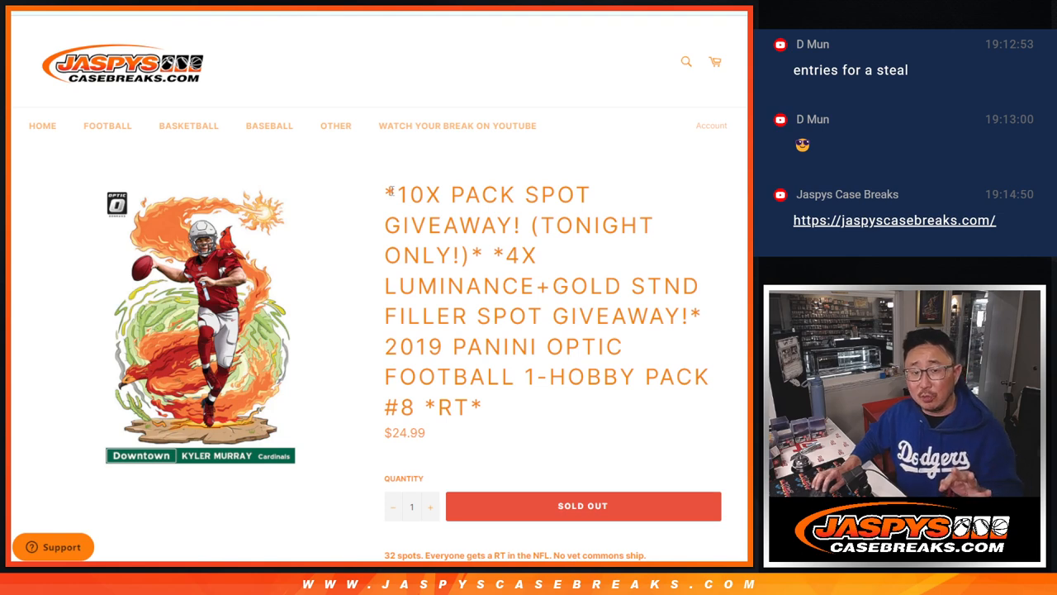
{"action": "left_click_drag", "start_coordinate": [387, 195], "coordinate": [489, 256]}
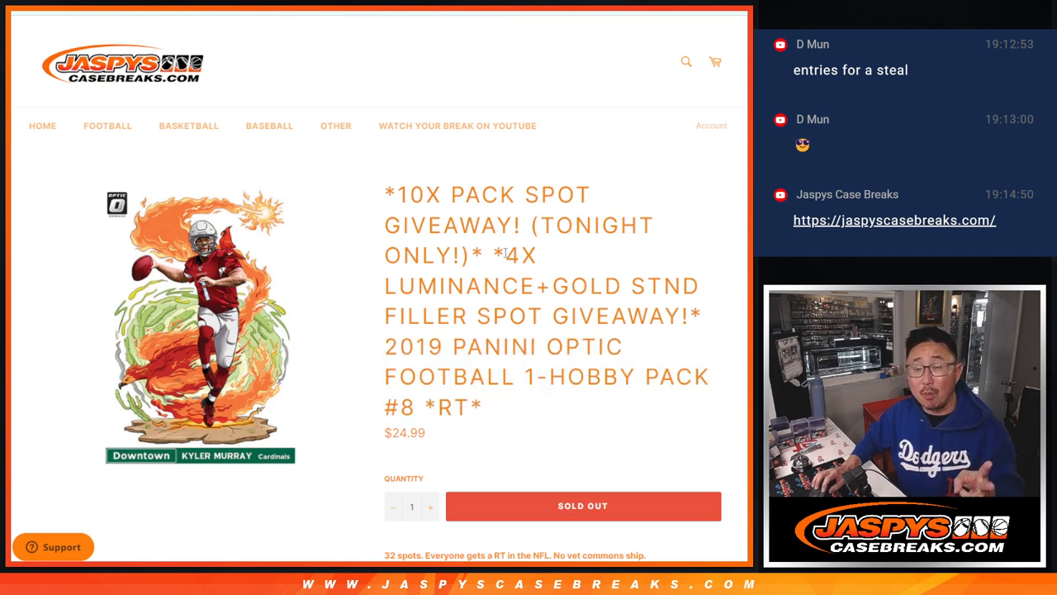
{"action": "left_click_drag", "start_coordinate": [503, 255], "coordinate": [698, 316]}
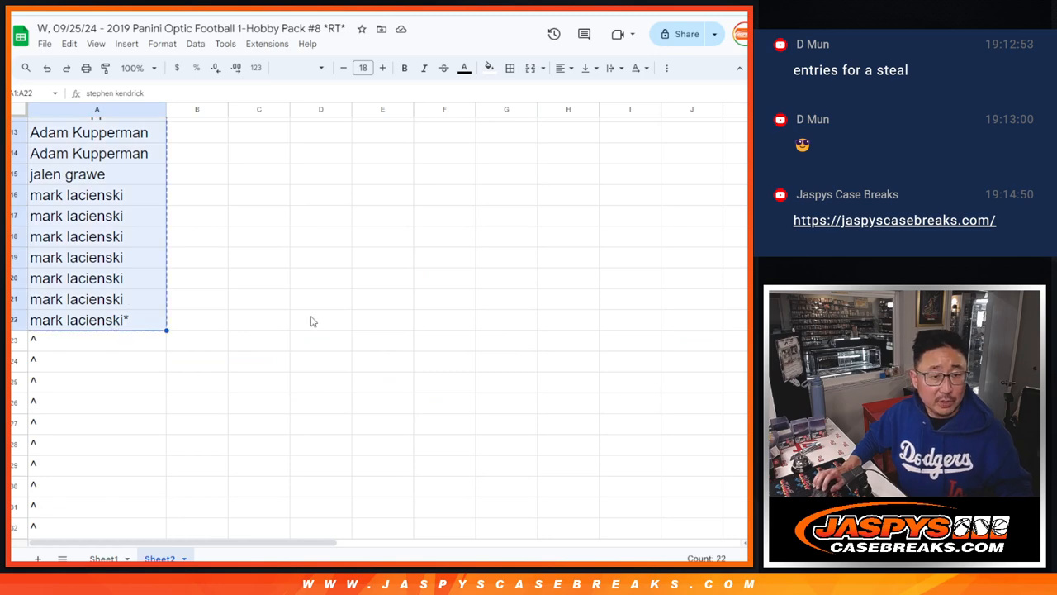
{"action": "scroll", "scroll_direction": "down", "scroll_amount": 3}
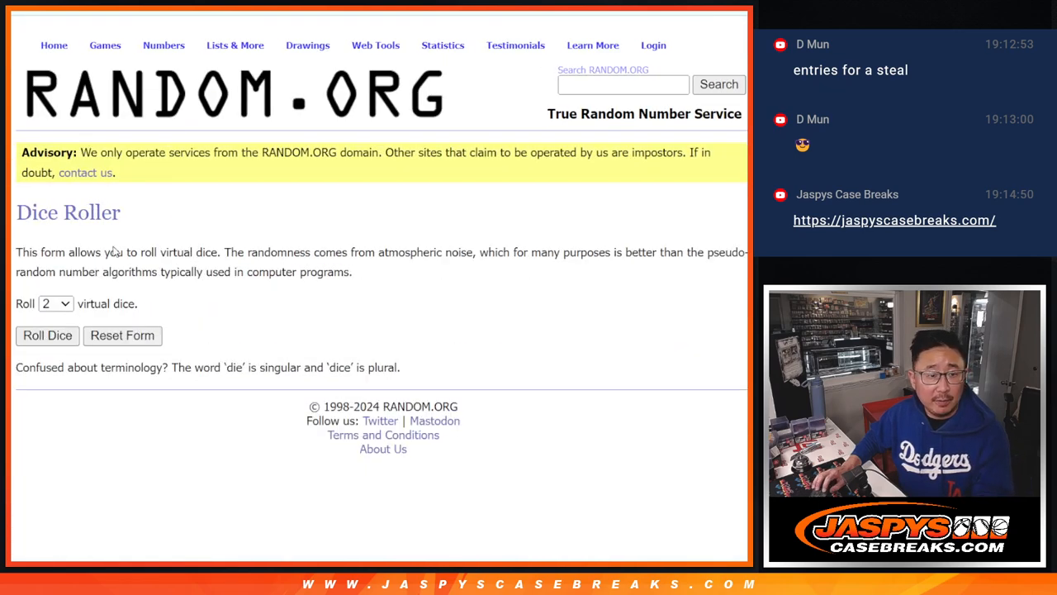
Reshuffle the 22-name list with Again! and select the first ten shuffled names.
{"action": "left_click", "coordinate": [47, 335]}
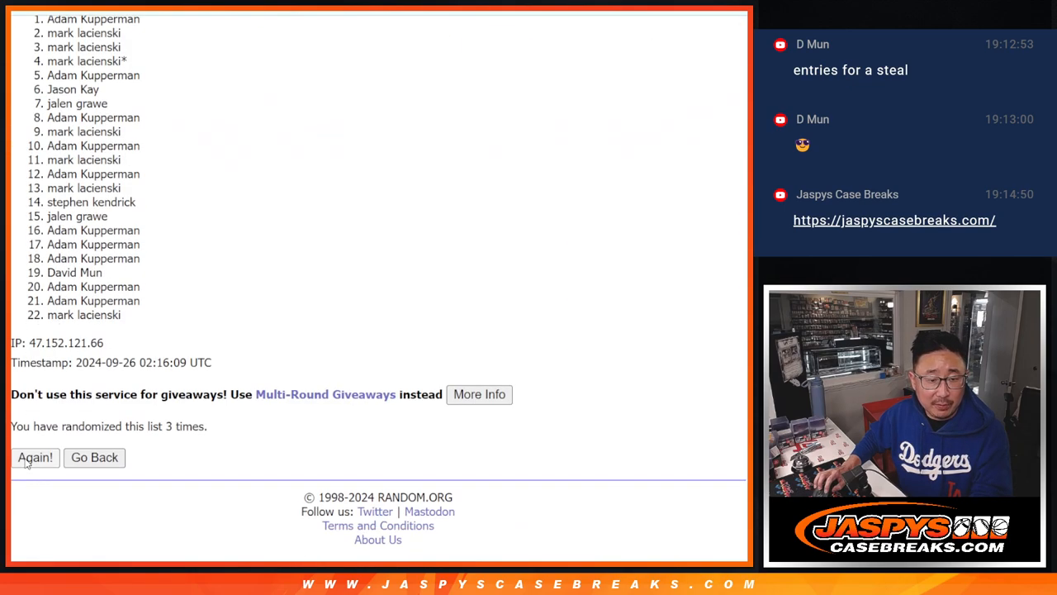
{"action": "left_click", "coordinate": [34, 457]}
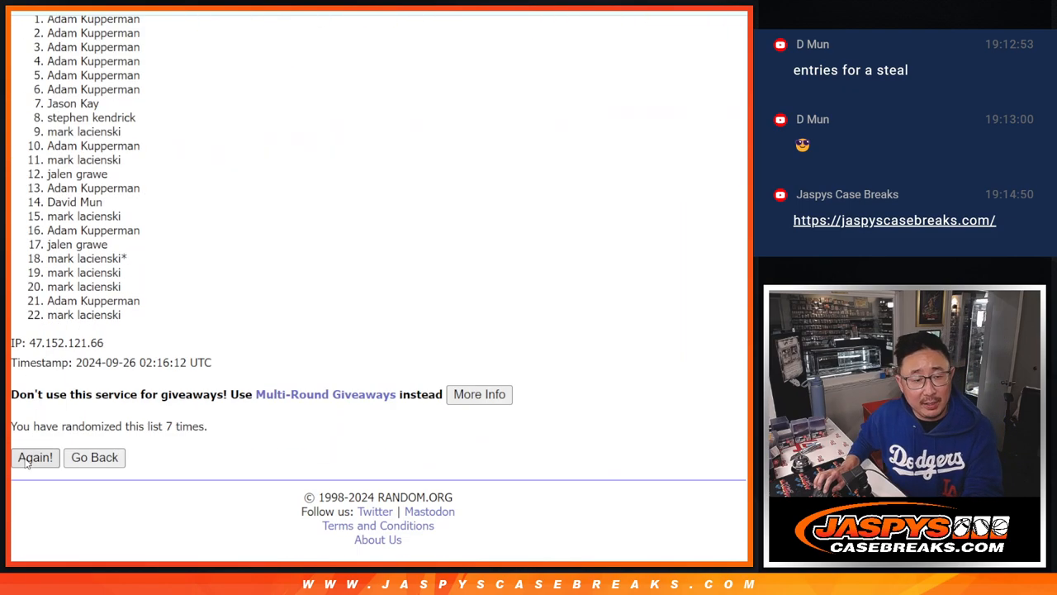
{"action": "left_click", "coordinate": [35, 457]}
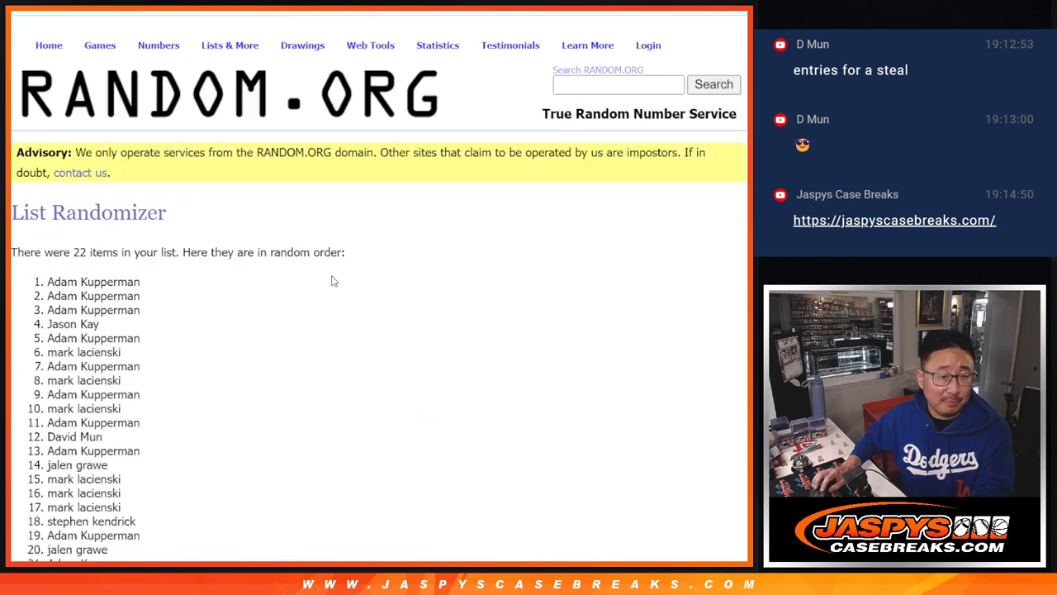
{"action": "scroll", "scroll_direction": "down", "scroll_amount": 3}
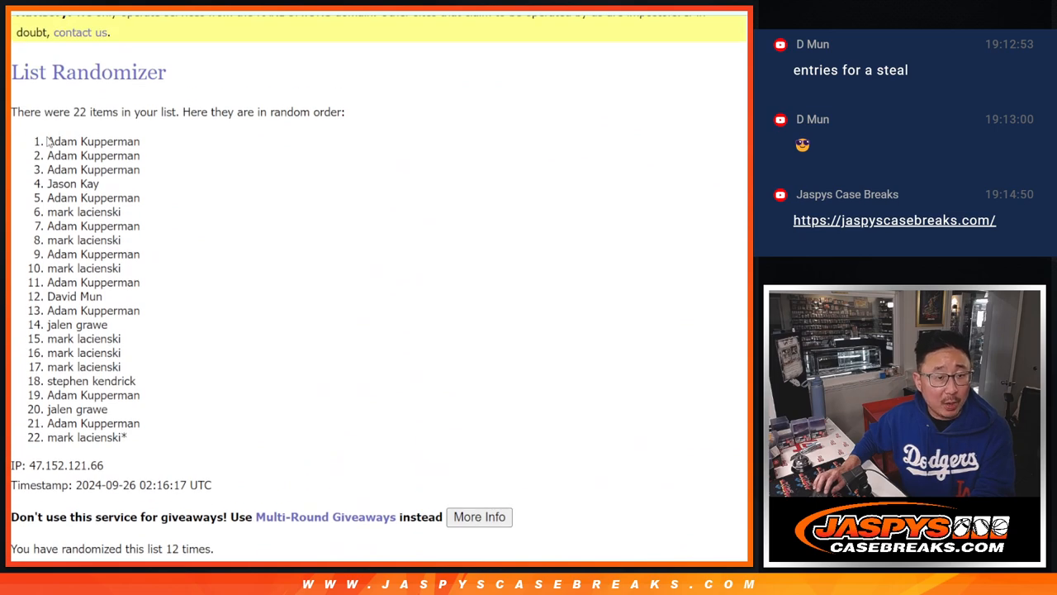
{"action": "left_click_drag", "start_coordinate": [47, 141], "coordinate": [124, 268]}
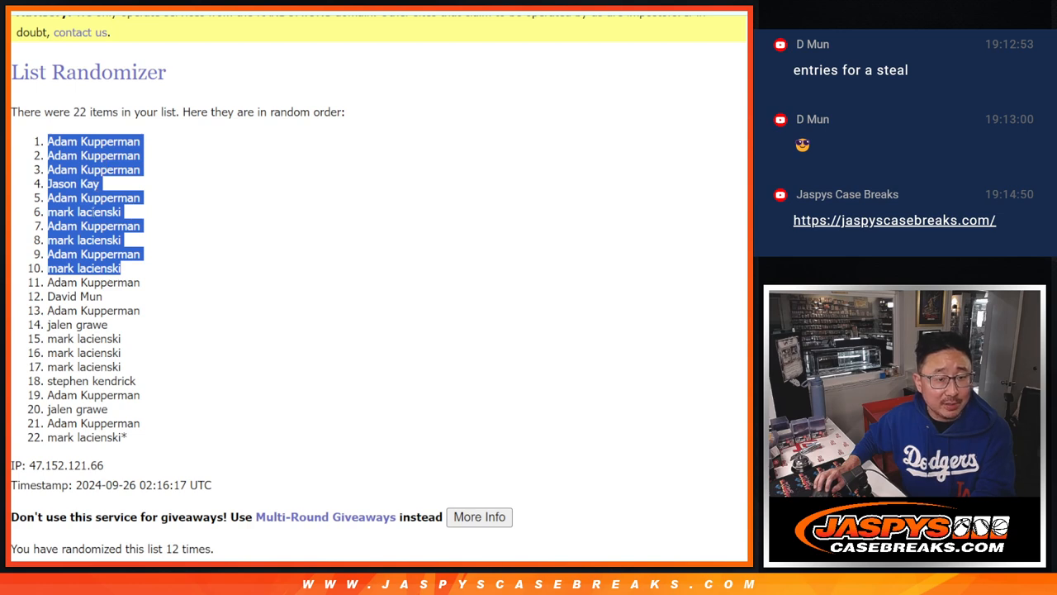
{"action": "mouse_move", "coordinate": [429, 268]}
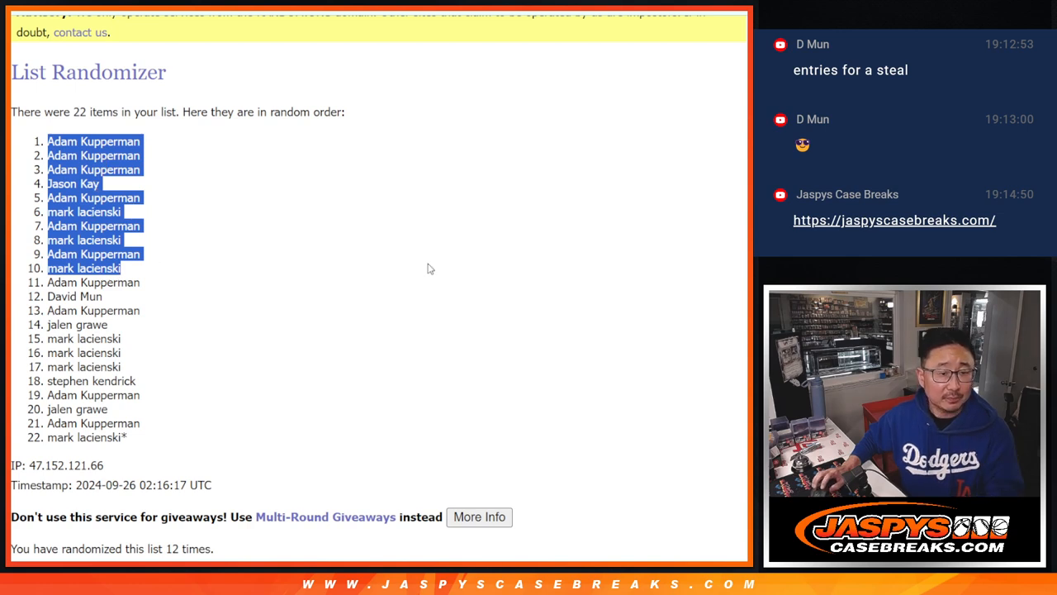
{"action": "mouse_move", "coordinate": [421, 261]}
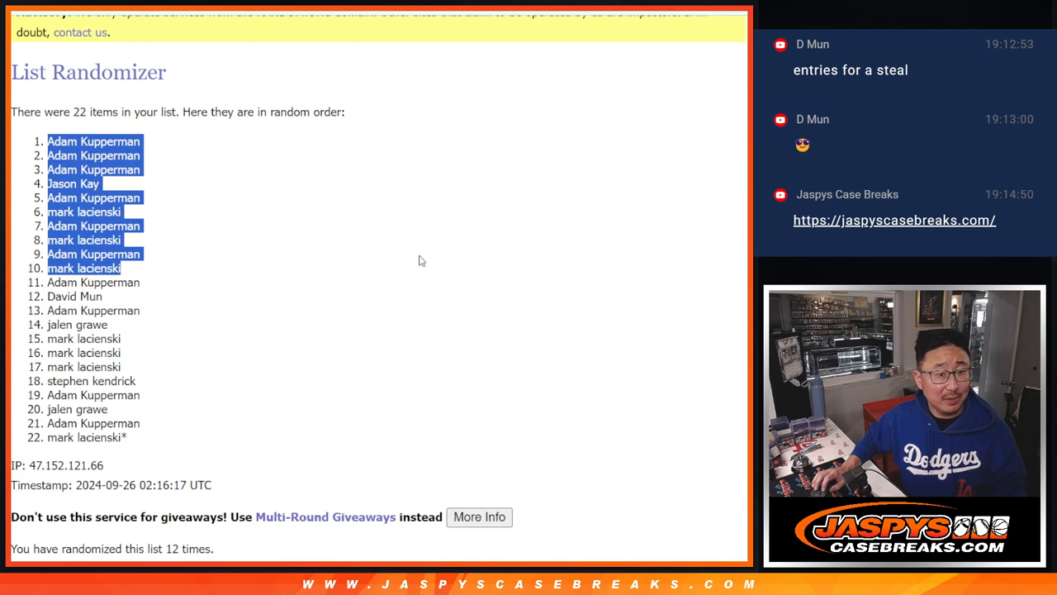
{"action": "mouse_move", "coordinate": [417, 260]}
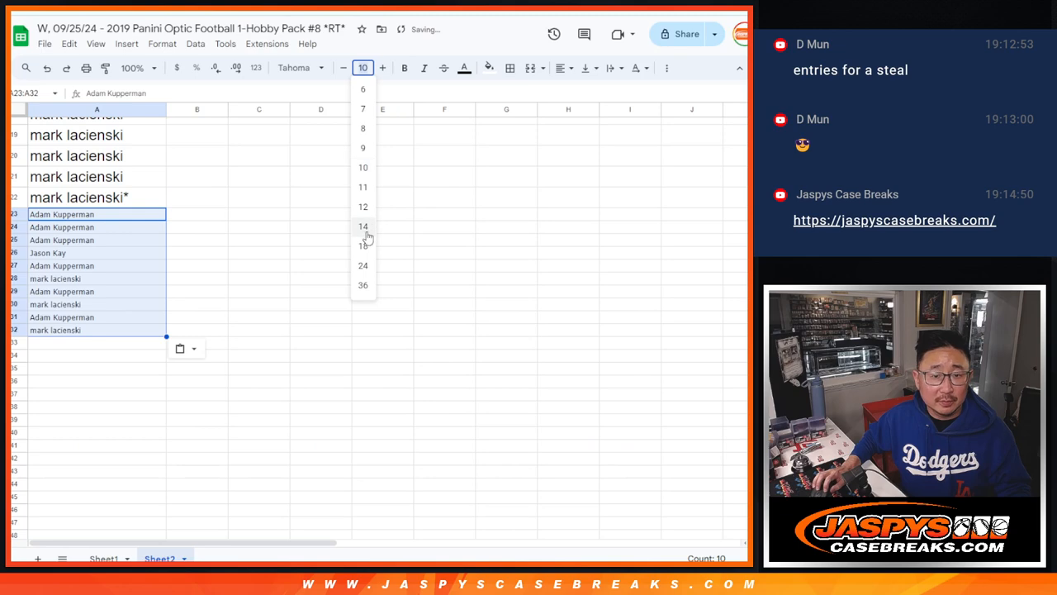
Enlarge the font size of the ten pasted names in rows 23–32.
{"action": "left_click", "coordinate": [362, 246]}
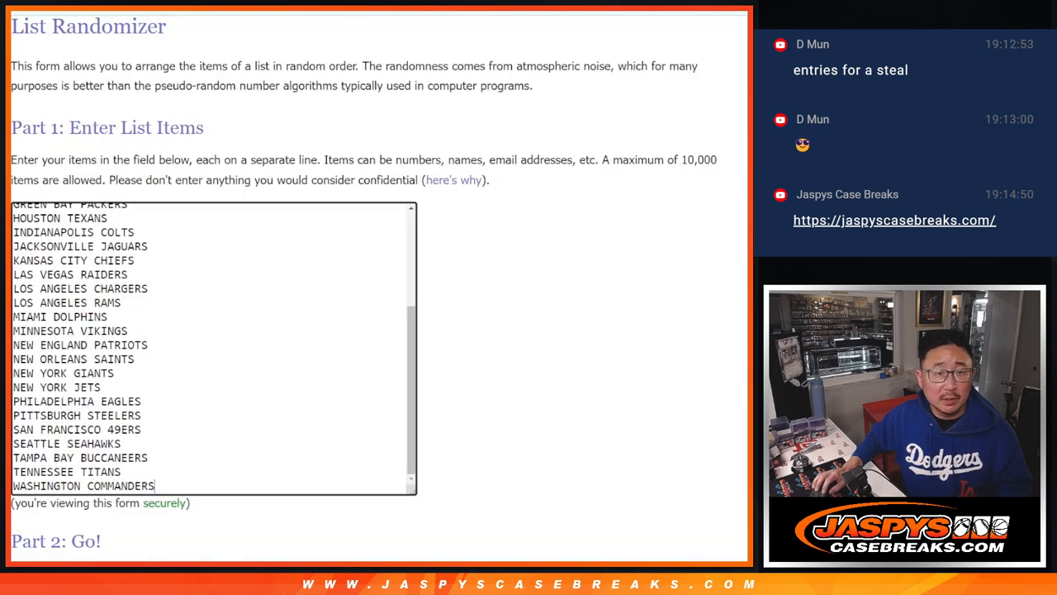
Scroll through the dice roll and the shuffled name and NFL team lists.
{"action": "scroll", "scroll_direction": "up", "scroll_amount": 3}
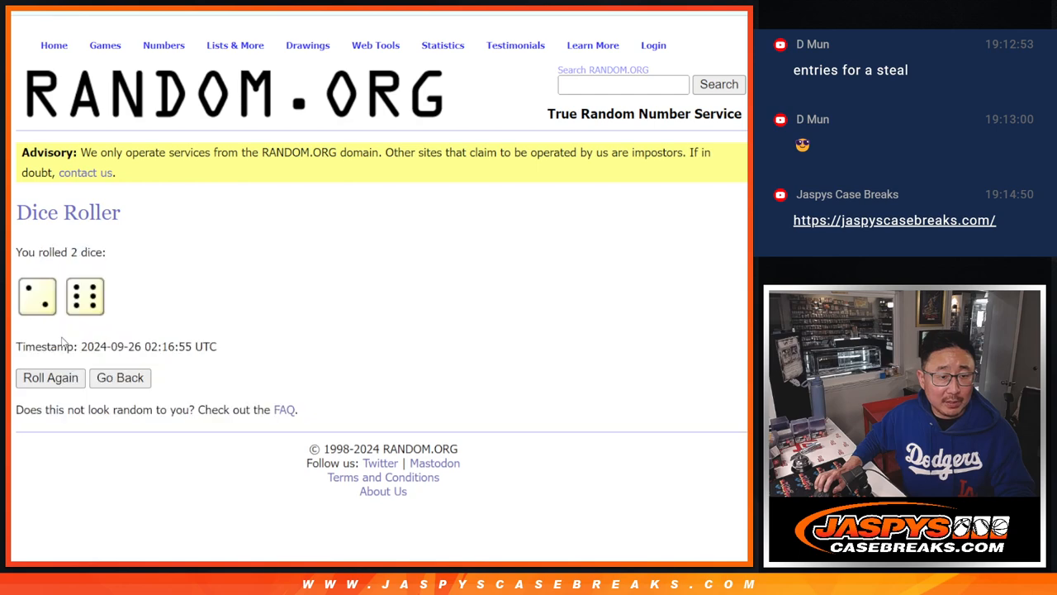
{"action": "mouse_move", "coordinate": [357, 132]}
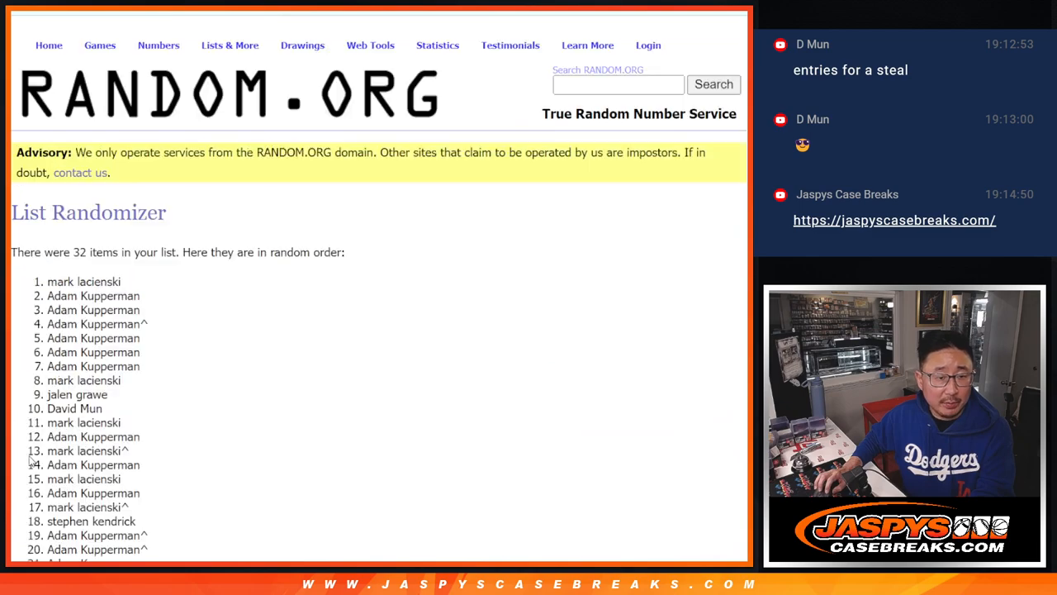
{"action": "scroll", "scroll_direction": "down", "scroll_amount": 3}
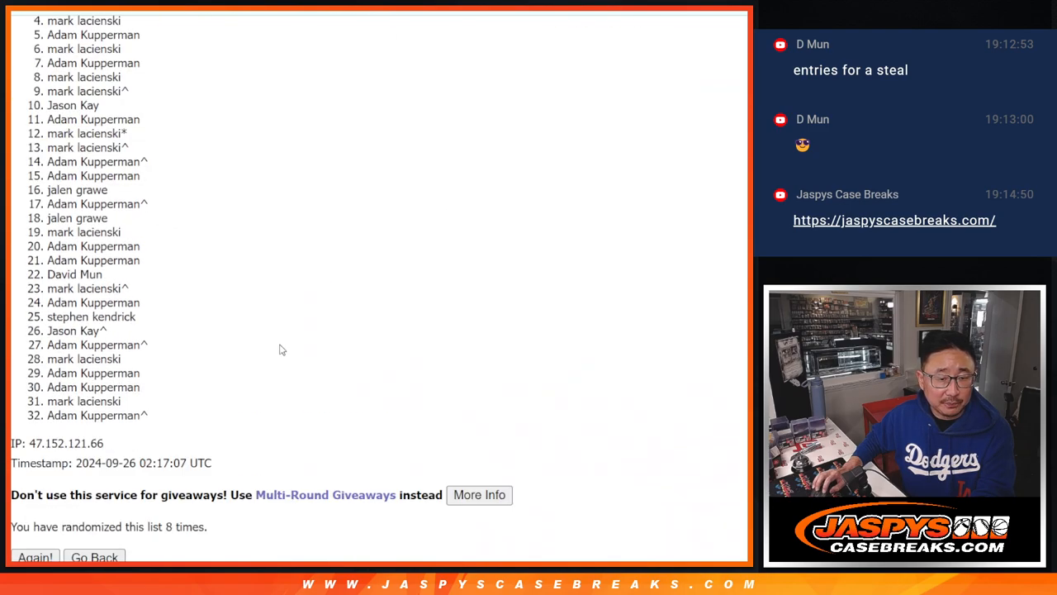
{"action": "scroll", "scroll_direction": "up", "scroll_amount": 3}
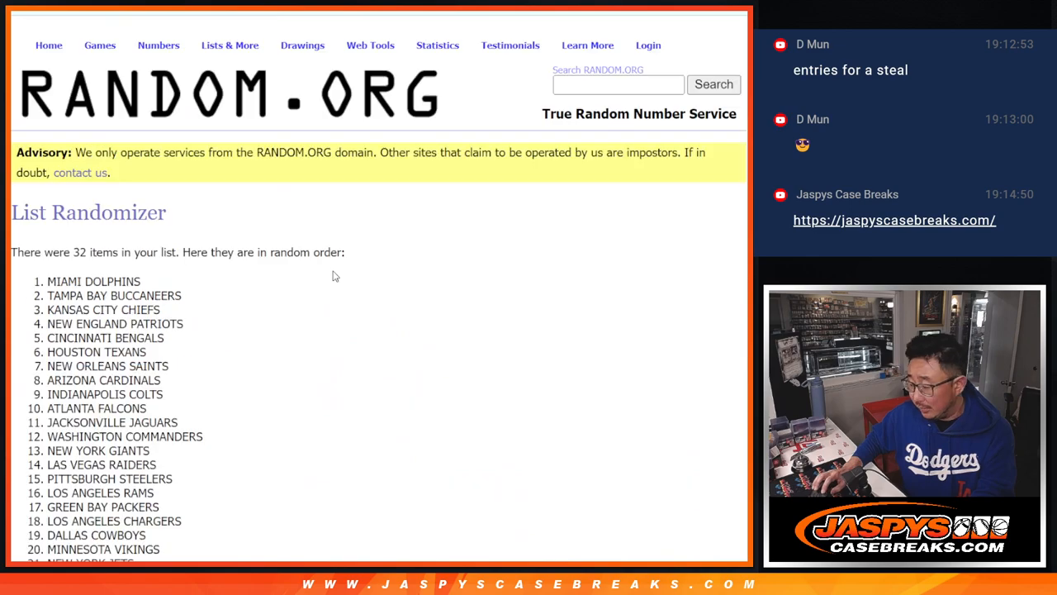
{"action": "scroll", "scroll_direction": "down", "scroll_amount": 3}
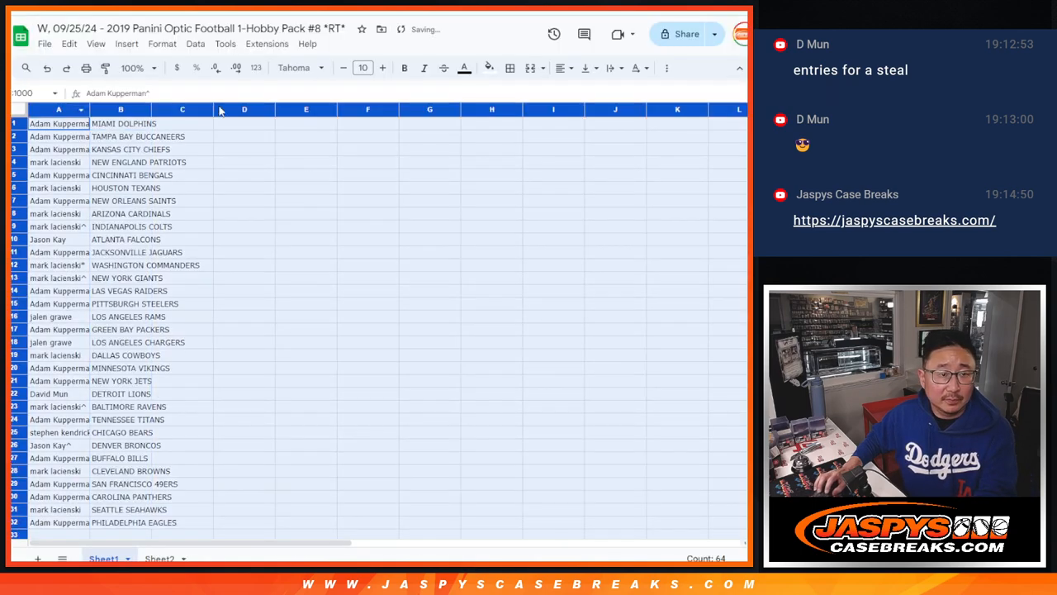
Sort Sheet1's 32 name-and-team pairings A to Z by team in column B.
{"action": "left_click", "coordinate": [362, 68]}
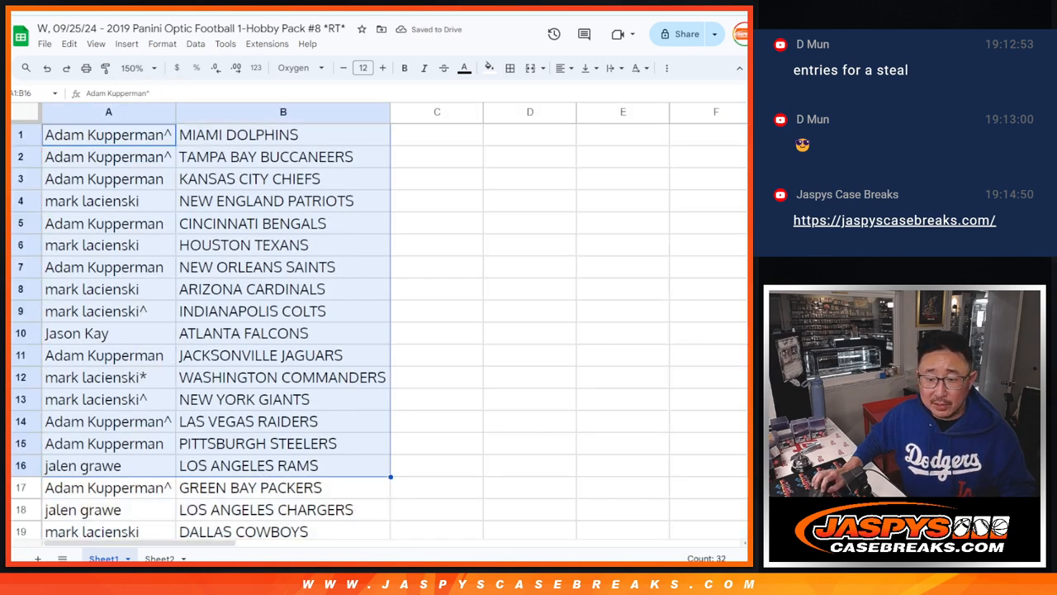
{"action": "scroll", "scroll_direction": "down", "scroll_amount": 3}
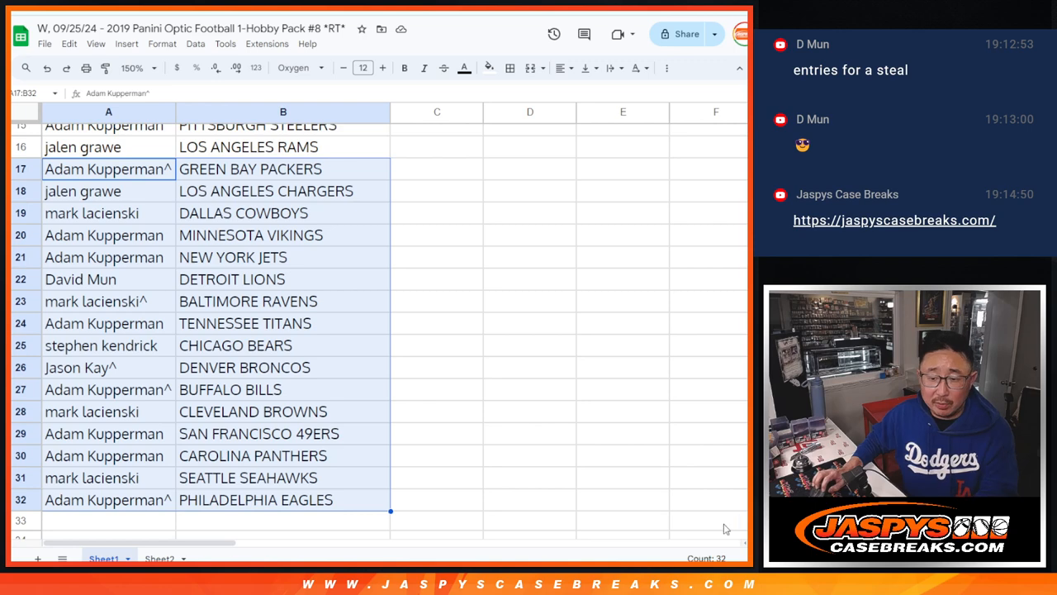
{"action": "scroll", "scroll_direction": "up", "scroll_amount": 3}
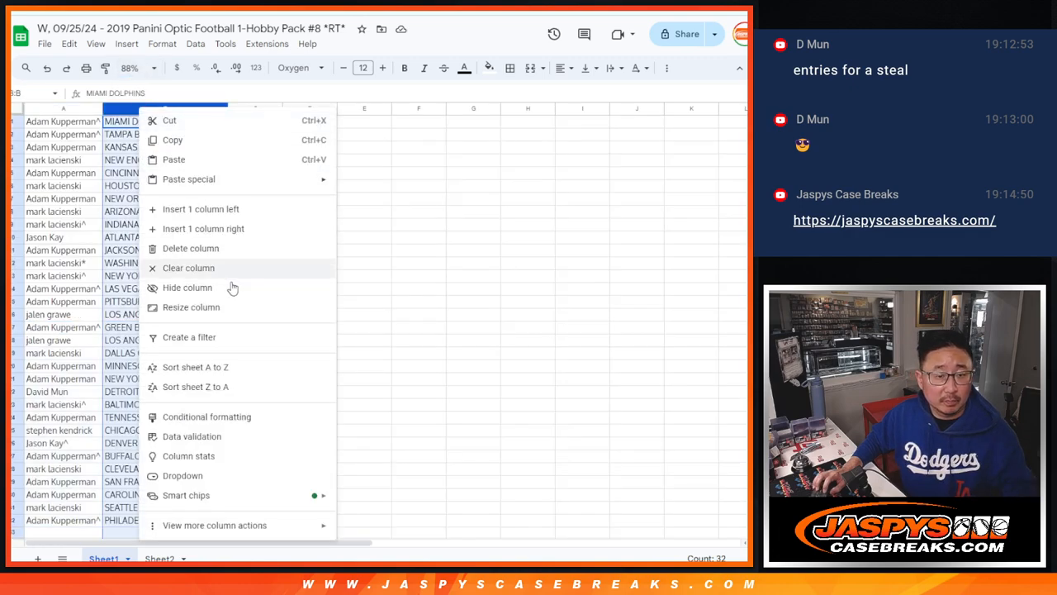
{"action": "left_click", "coordinate": [195, 367]}
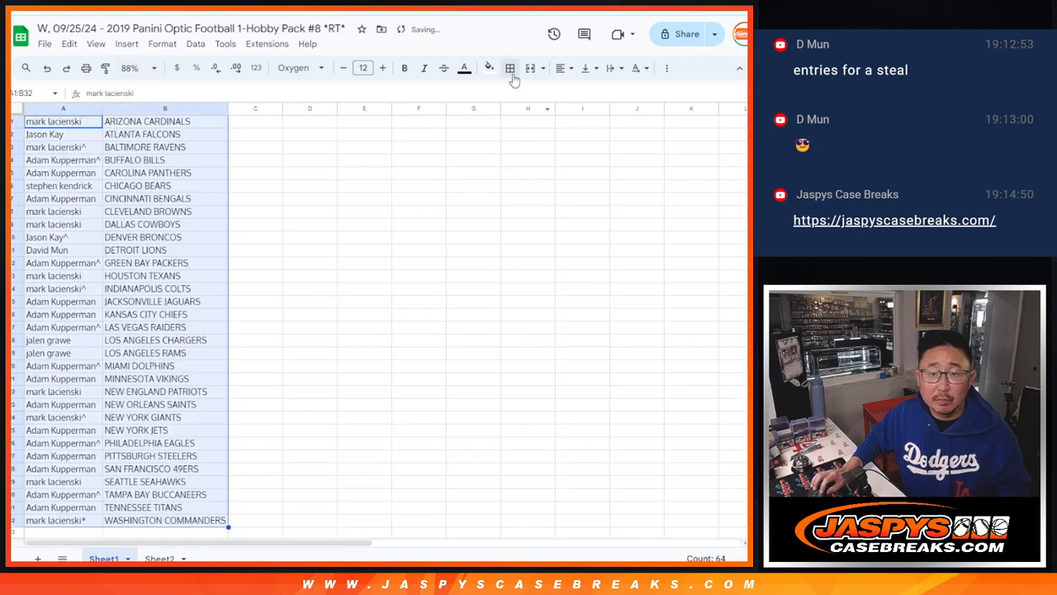
Print the sorted pairing sheet in portrait on Letter paper.
{"action": "key", "text": "ctrl+p"}
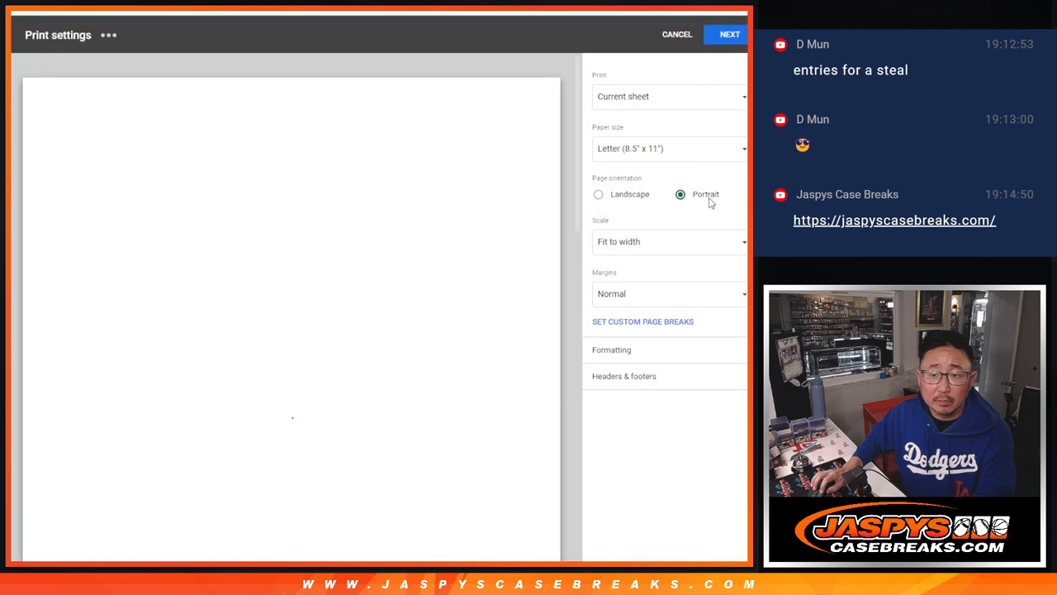
{"action": "left_click", "coordinate": [729, 34]}
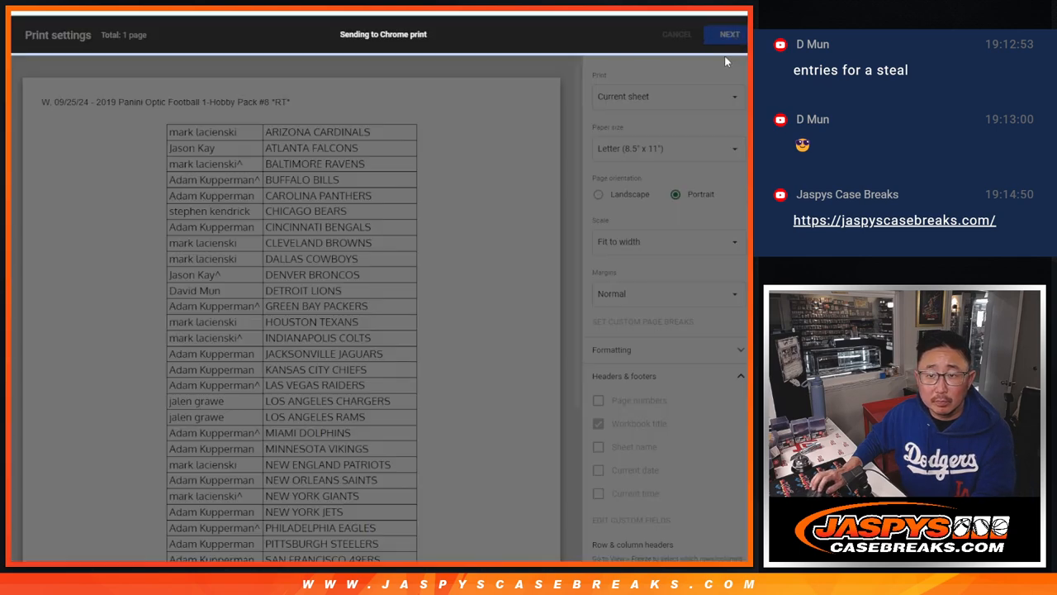
{"action": "left_click", "coordinate": [677, 34]}
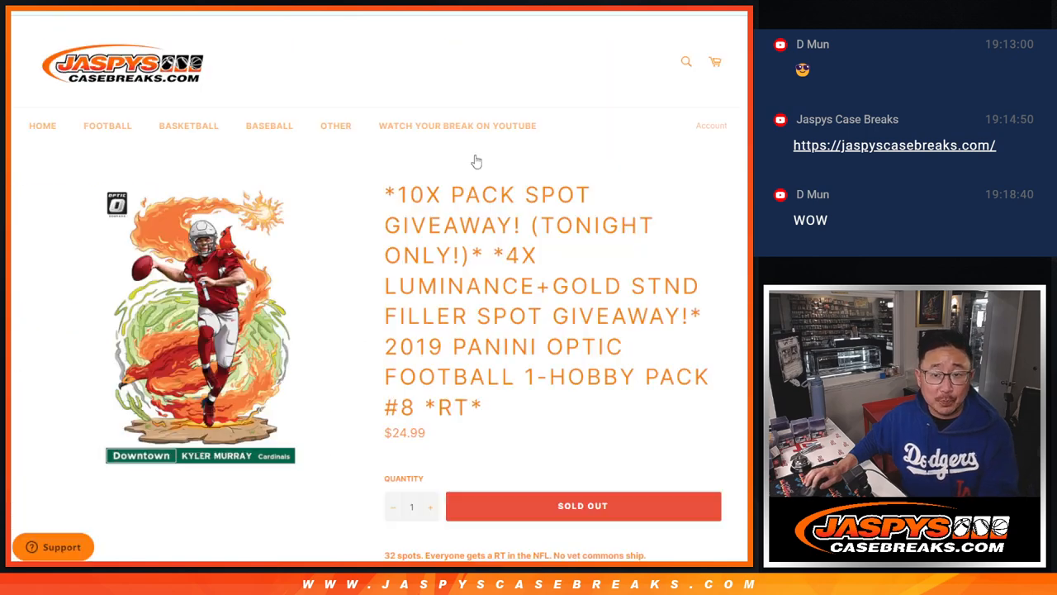
Highlight text on the Jaspys Case Breaks Optic Football product page.
{"action": "left_click_drag", "start_coordinate": [493, 255], "coordinate": [537, 315]}
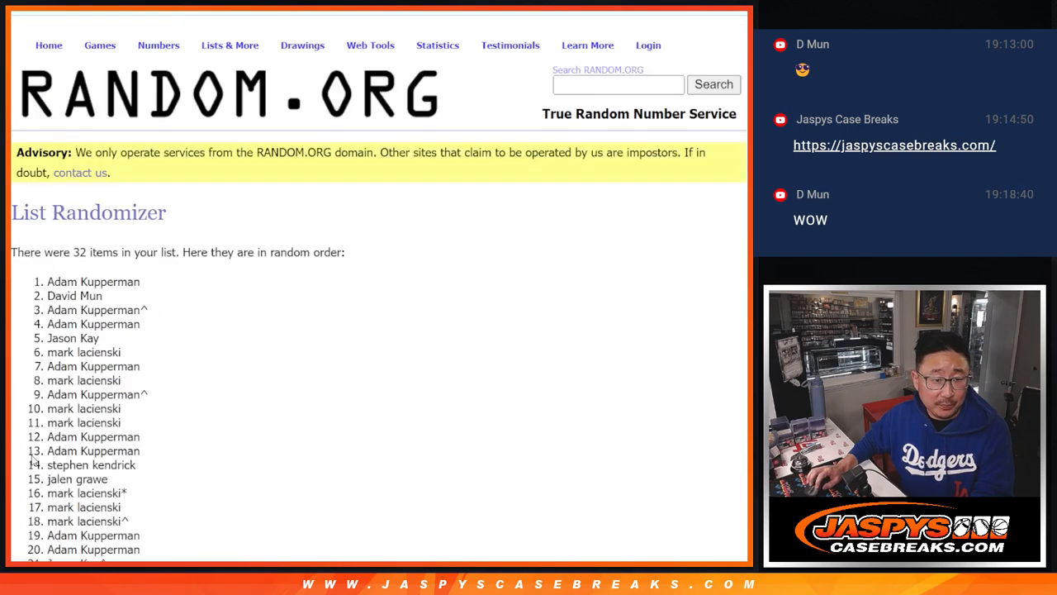
Scroll through the re-randomized 32-name list and back up to the top four names.
{"action": "scroll", "scroll_direction": "down", "scroll_amount": 3}
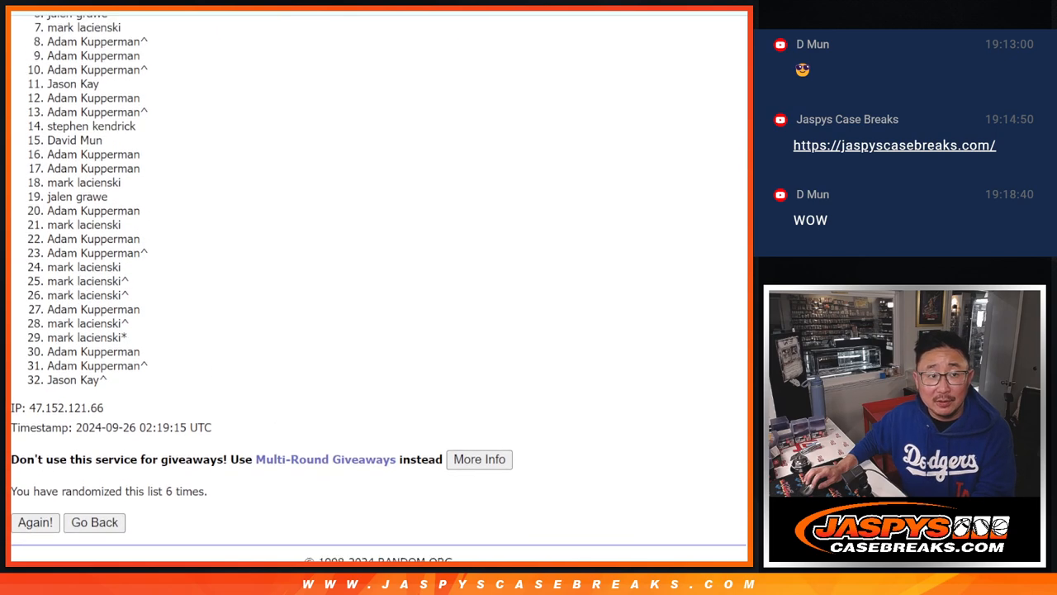
{"action": "scroll", "scroll_direction": "down", "scroll_amount": 3}
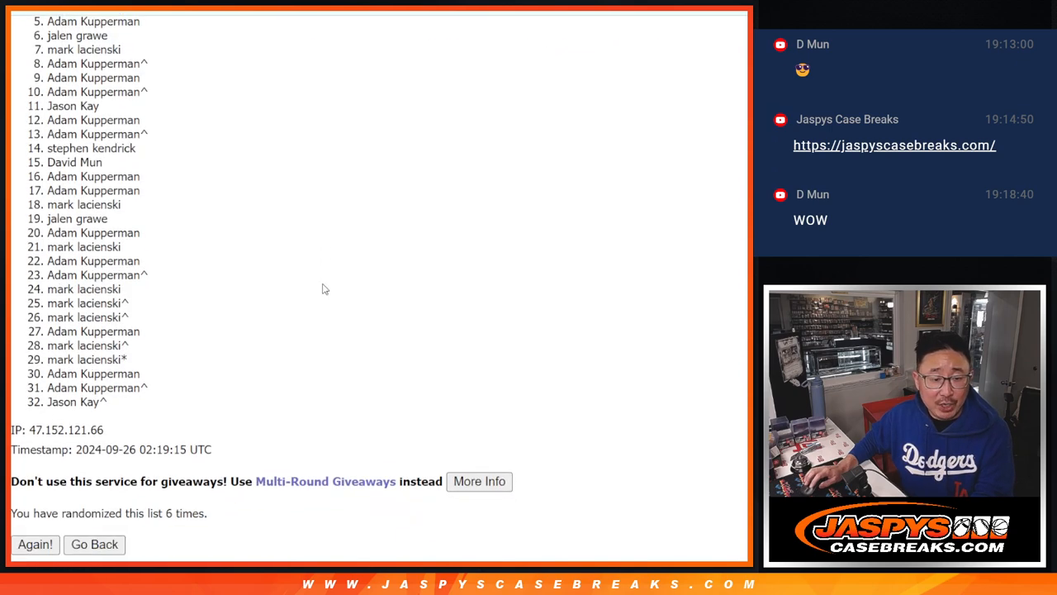
{"action": "scroll", "scroll_direction": "up", "scroll_amount": 3}
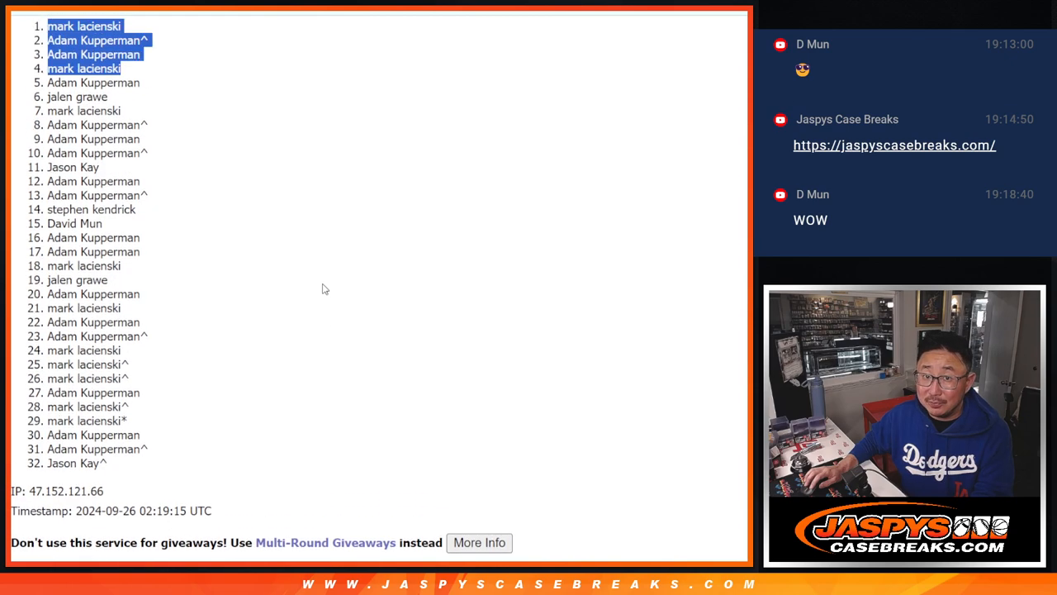